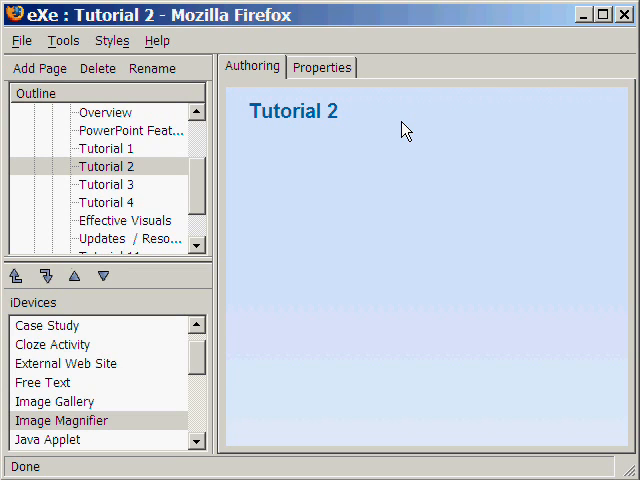
mouse_move(389, 128)
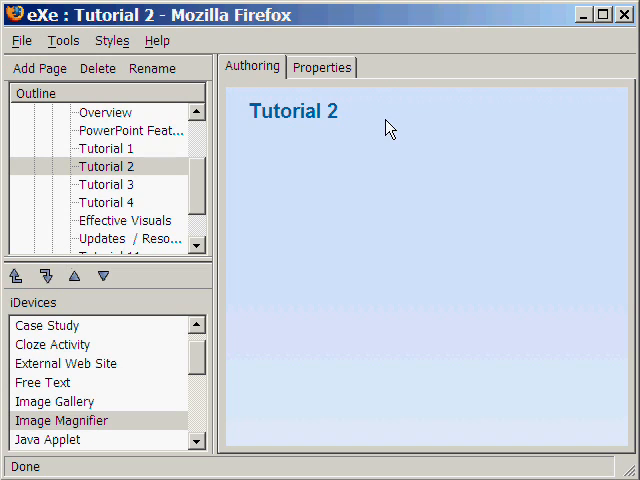
mouse_move(448, 128)
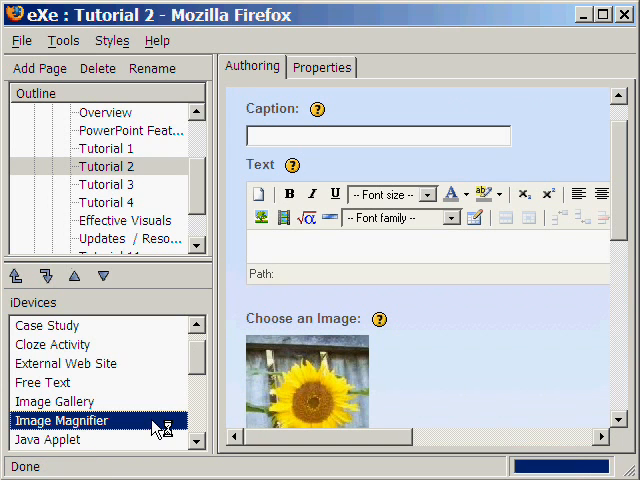
mouse_move(425, 289)
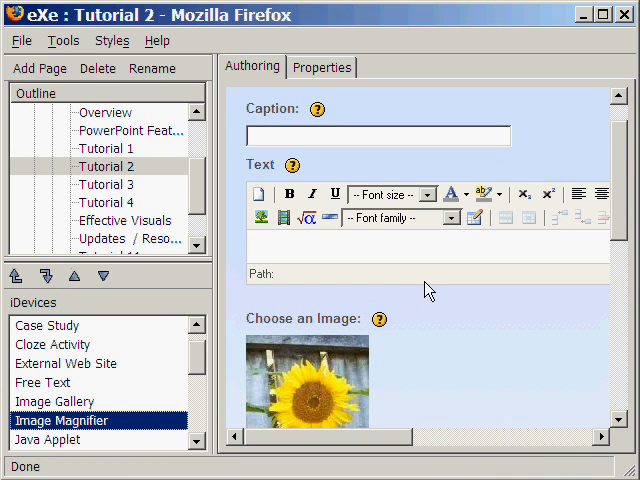
Caption the magnifier 'PowerPoint Interface' and add bold 10pt text 'Sample PowerPoint Interface menu'
left_click(378, 135)
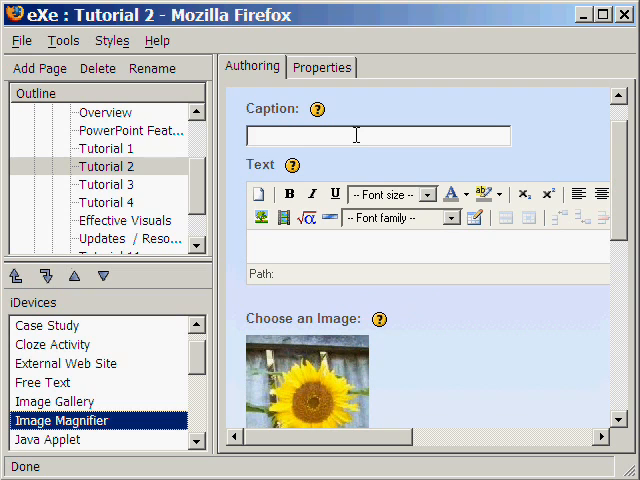
type("P")
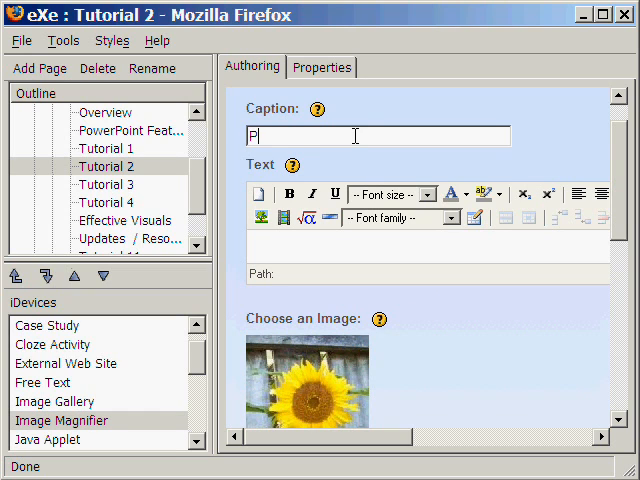
type("owerPoint Inter")
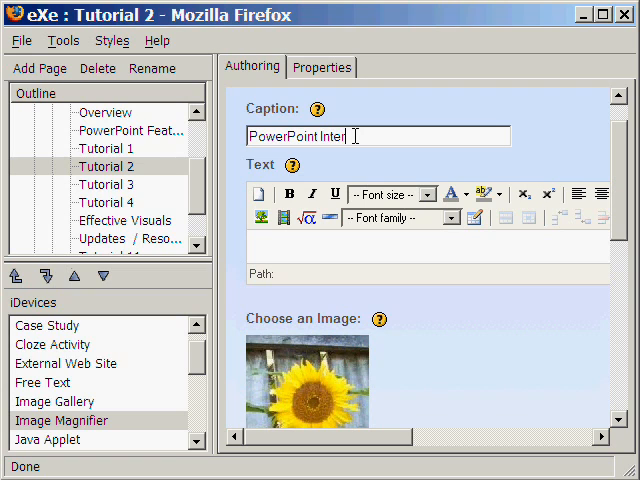
type("face")
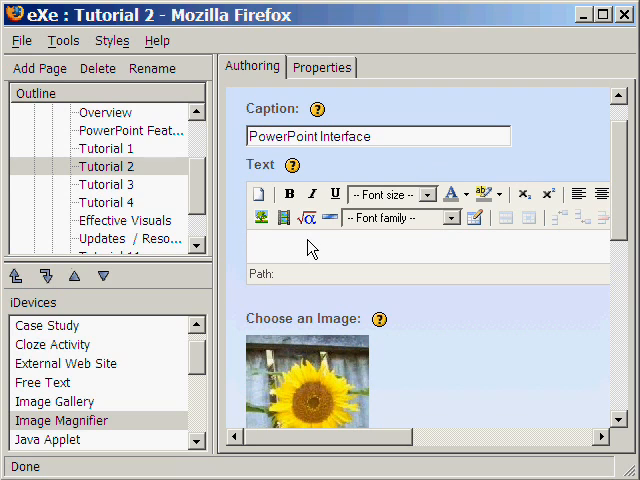
type("Sample PowerPoint Interface menu")
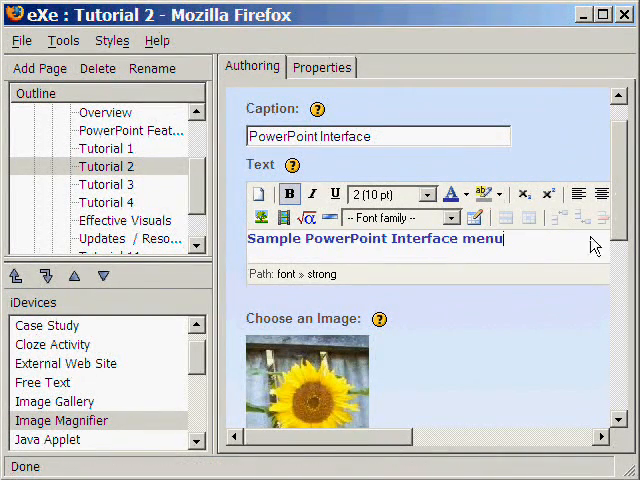
Replace the sunflower image with PPT-InsertingClipArtChartsGraphs.JPG and view it at 504 by 338 pixels
scroll("down", 3)
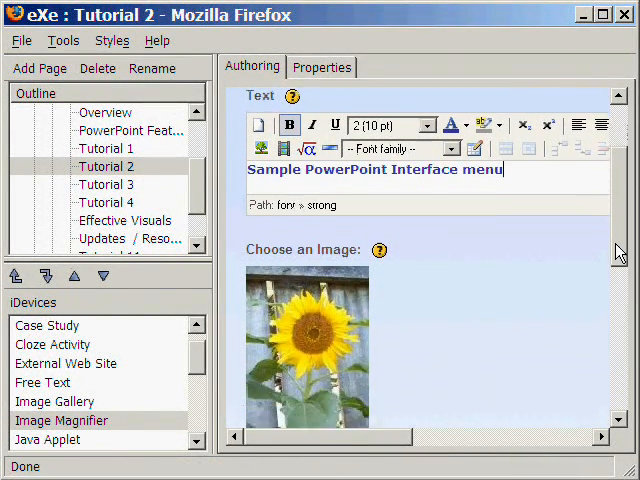
scroll("down", 3)
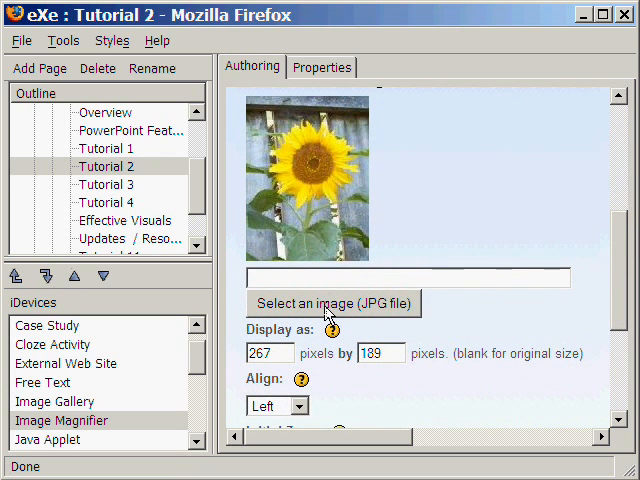
left_click(334, 303)
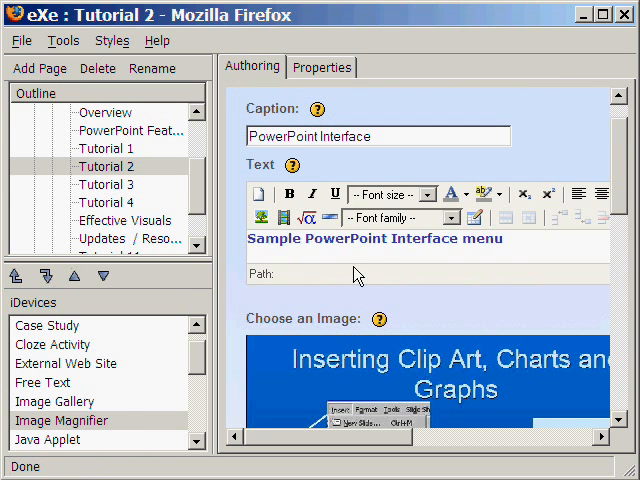
mouse_move(617, 205)
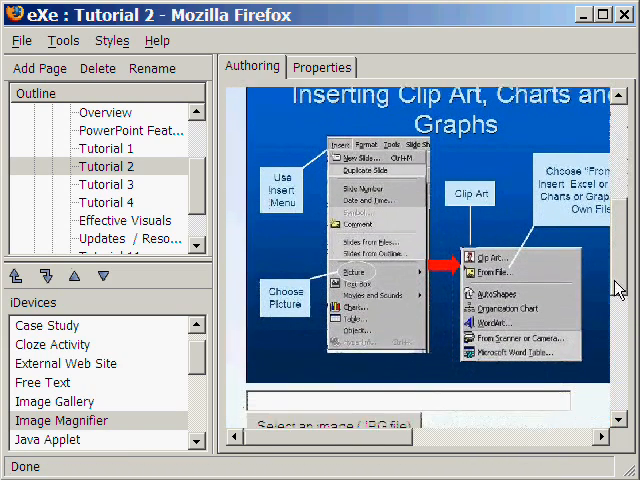
scroll("down", 3)
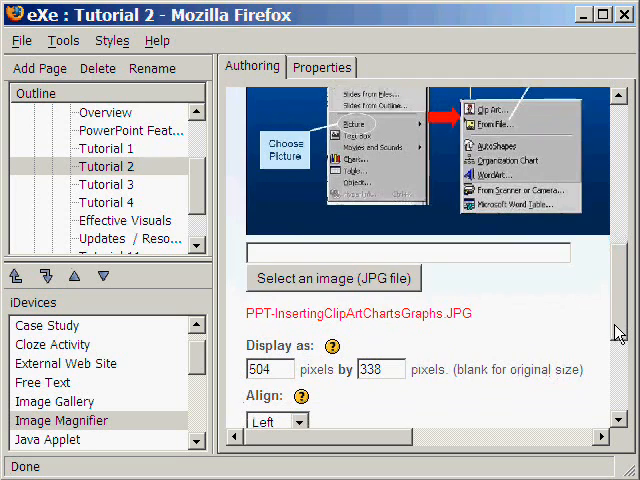
scroll("down", 3)
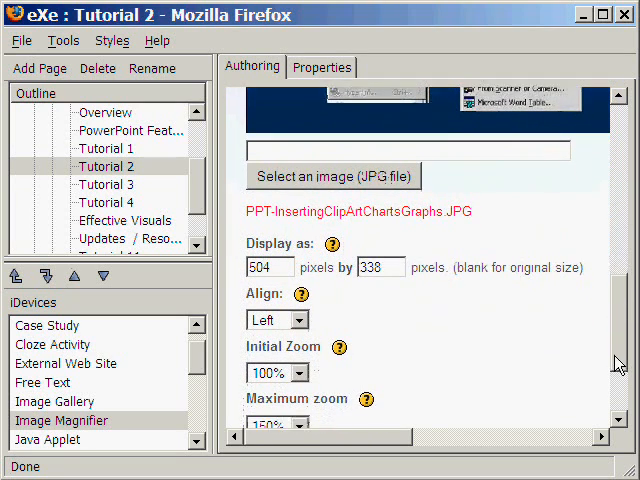
scroll("down", 3)
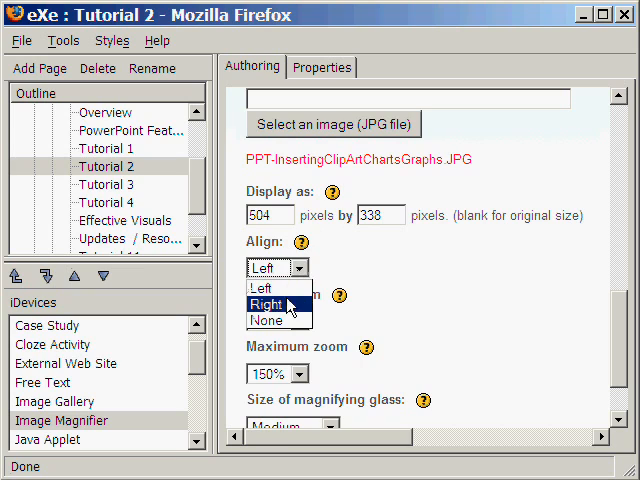
left_click(261, 288)
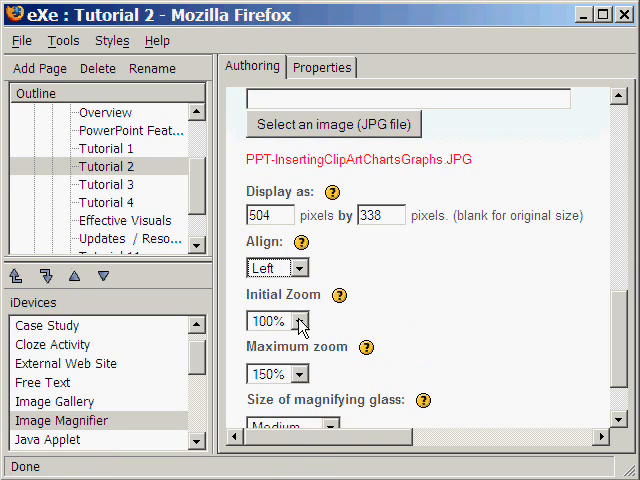
left_click(303, 321)
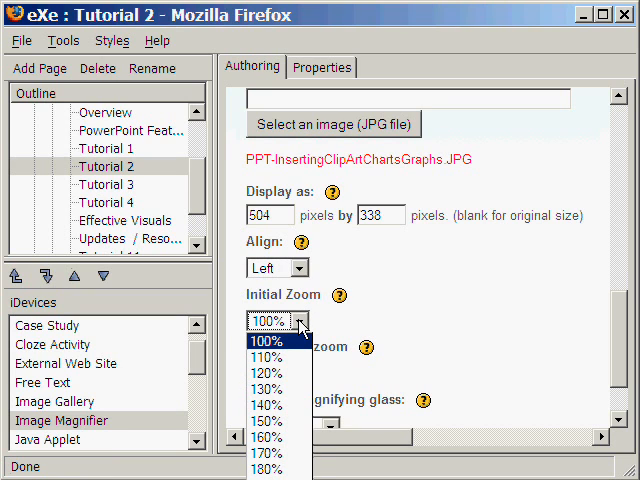
left_click(266, 341)
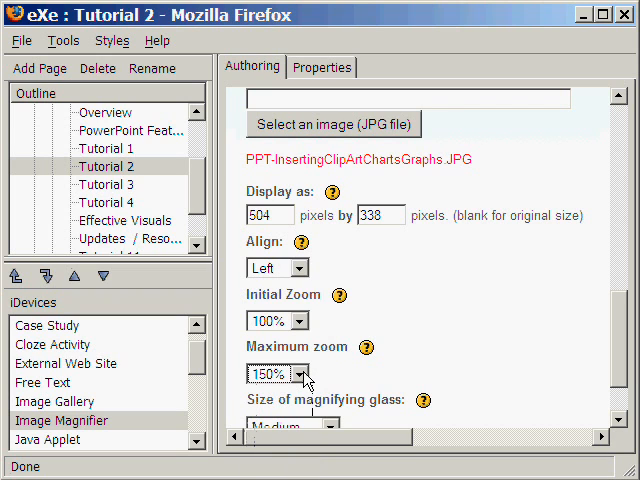
mouse_move(600, 390)
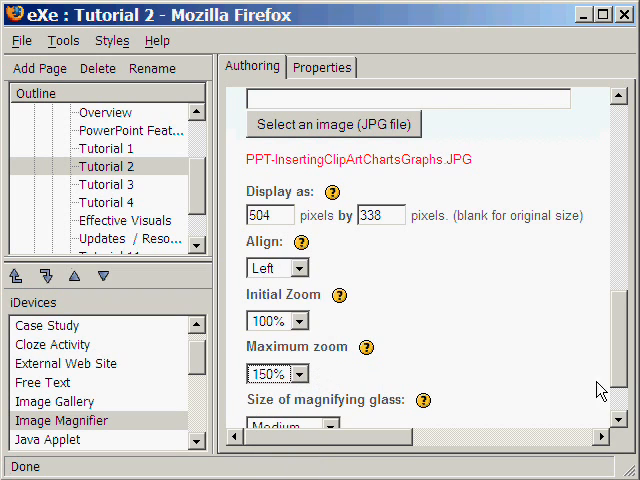
scroll("down", 3)
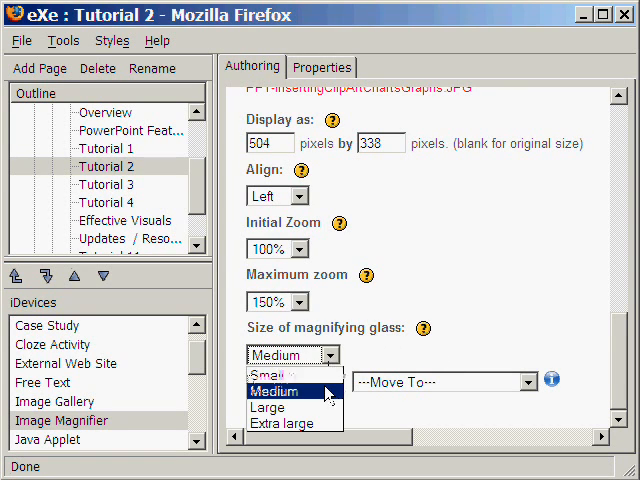
left_click(283, 391)
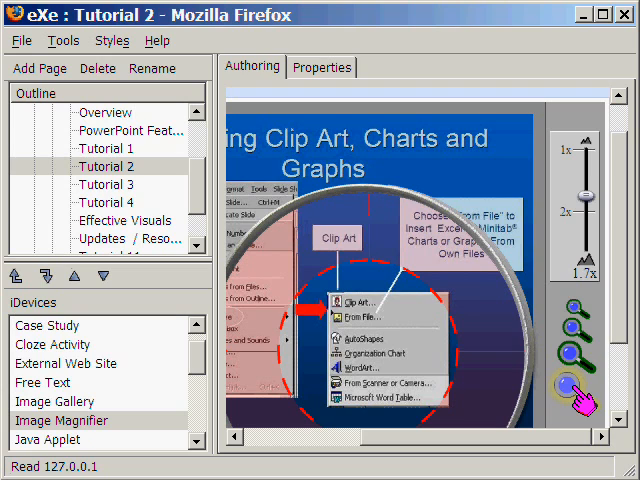
mouse_move(608, 262)
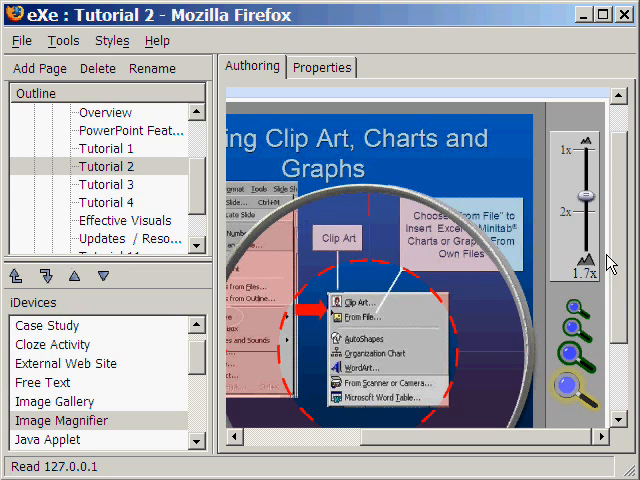
mouse_move(595, 215)
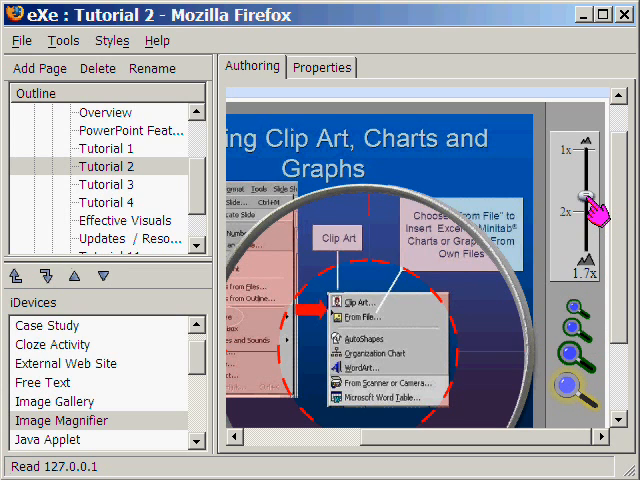